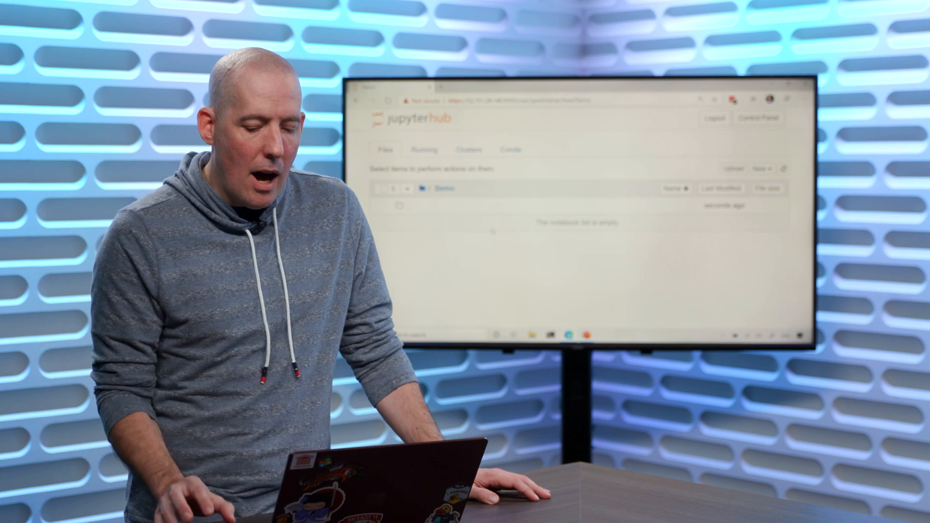
Step: Open the New dropdown in the empty Demo folder and scroll through the available notebook kernels
click(821, 176)
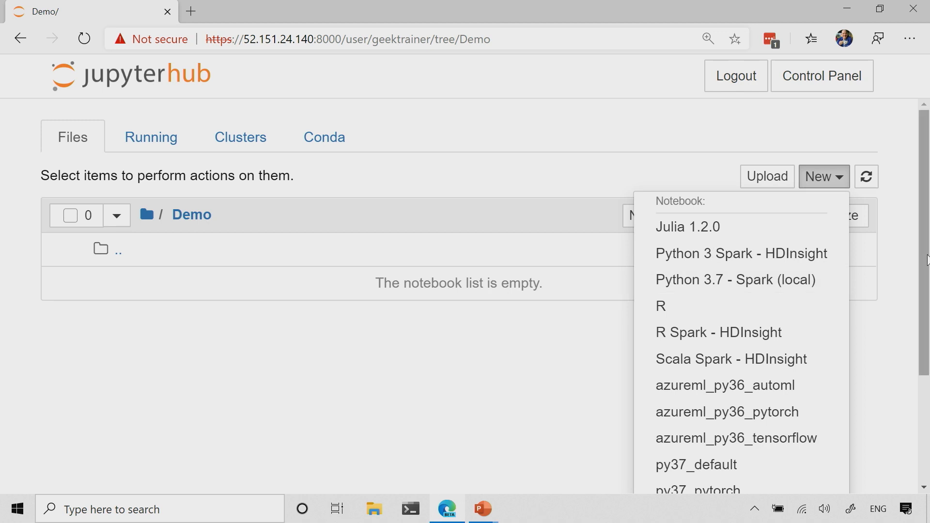
scroll(down, 3)
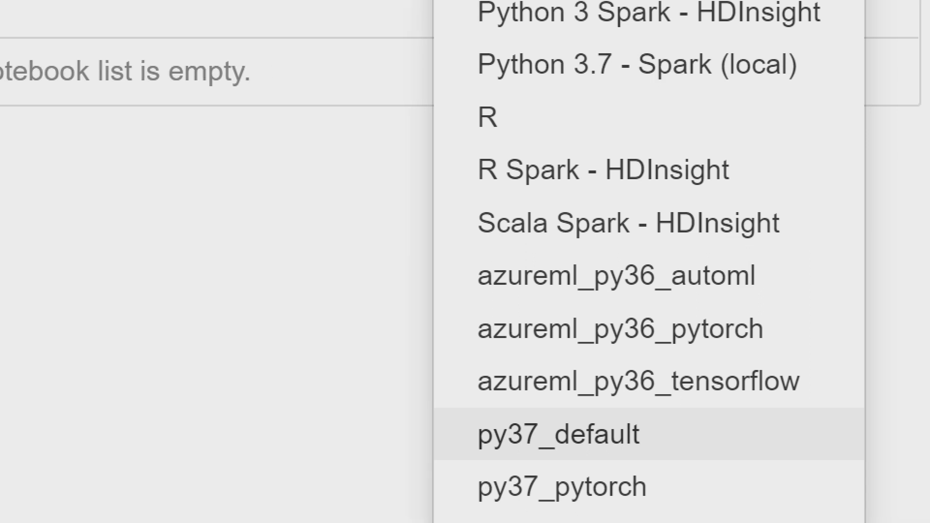
scroll(down, 3)
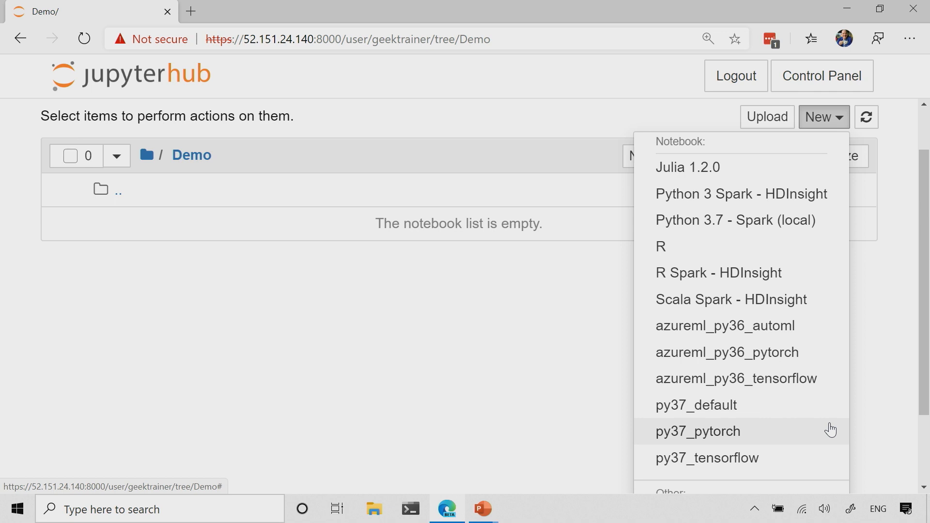
mouse_move(697, 405)
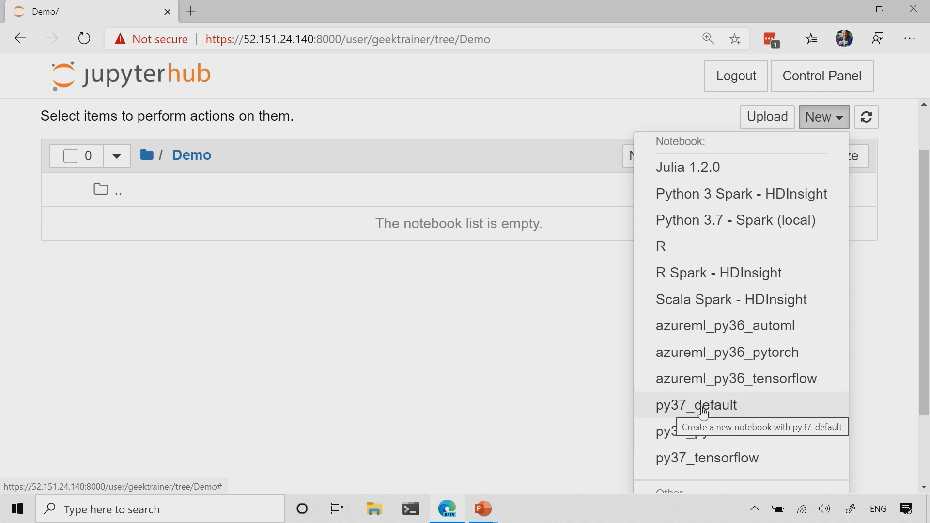
Step: Choose the py37_default kernel to open a new Untitled notebook
click(695, 404)
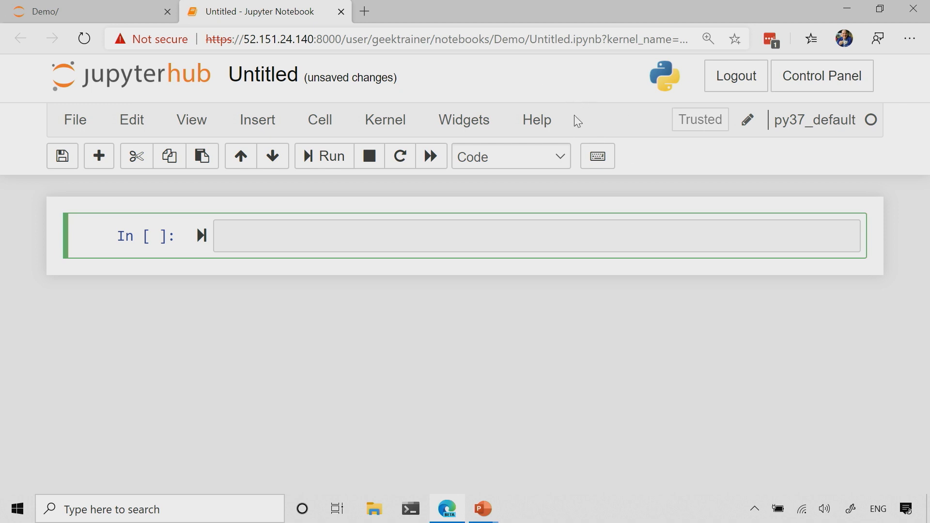
mouse_move(651, 137)
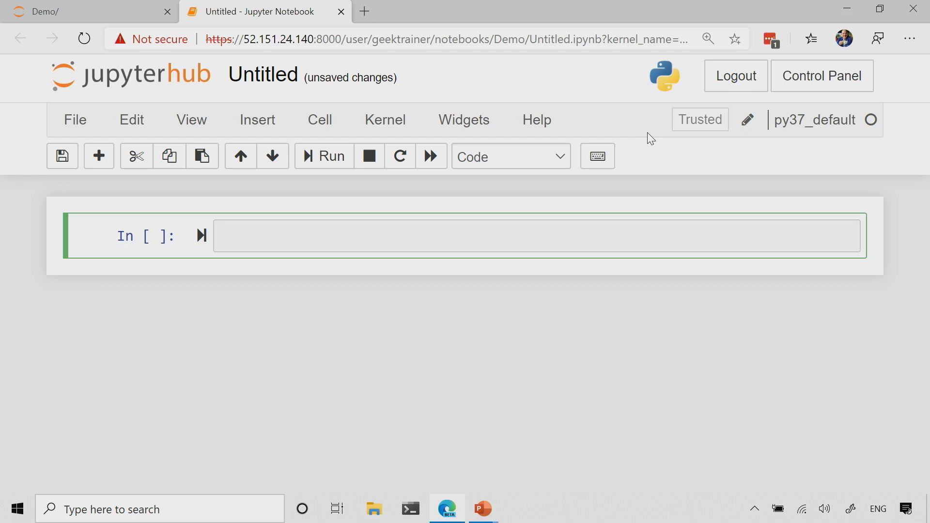
click(384, 120)
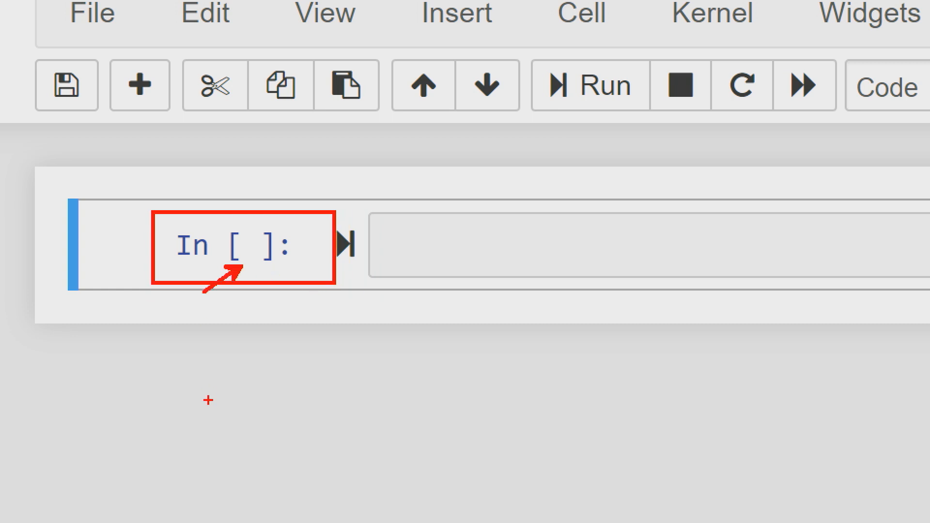
mouse_move(191, 396)
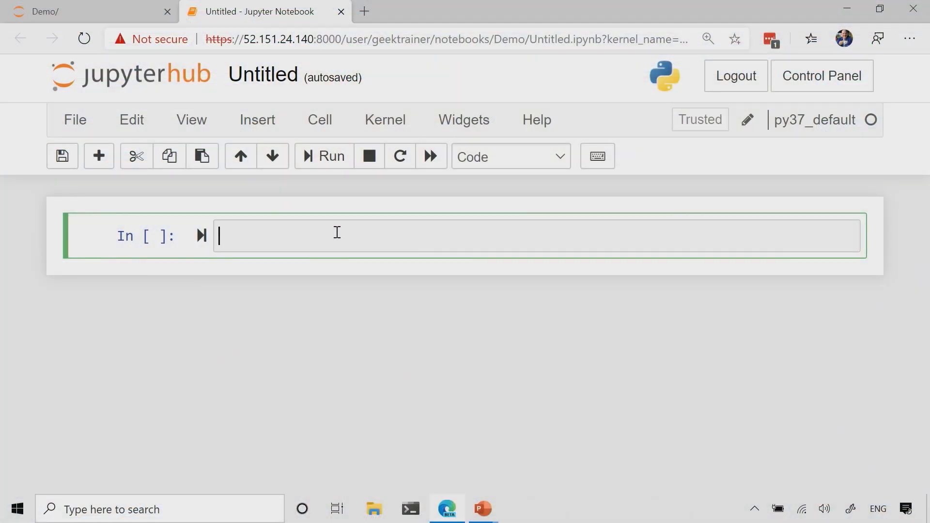
Step: Enter name = 'Christopher' and print(name) in the first cell, then run it
text(name = '')
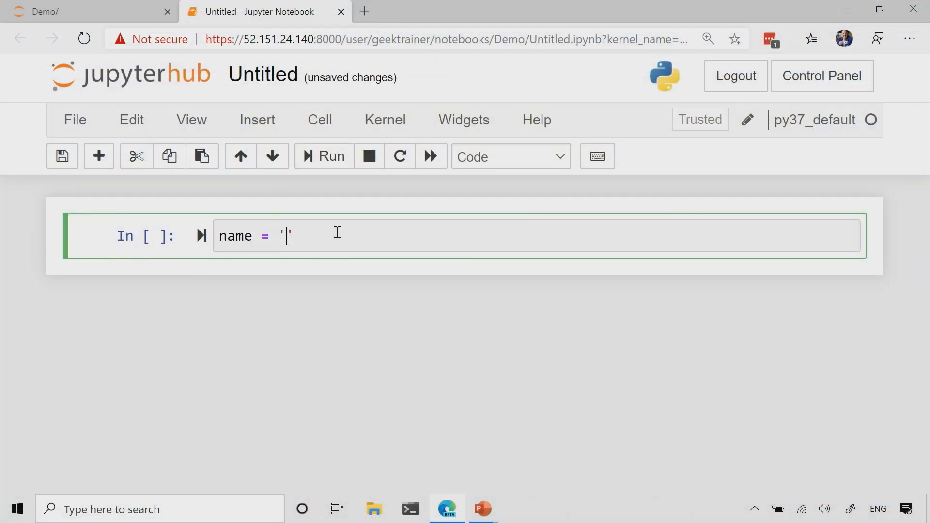
text(Christopher)
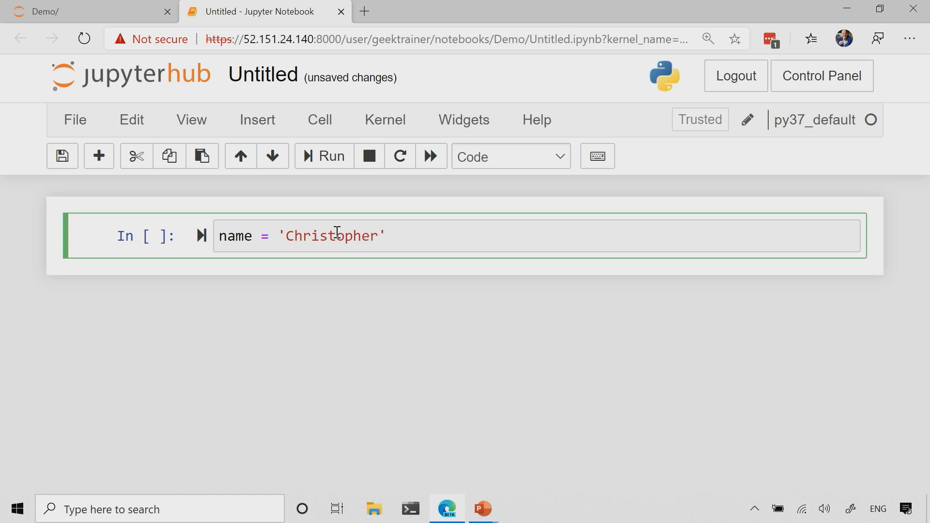
text(print)
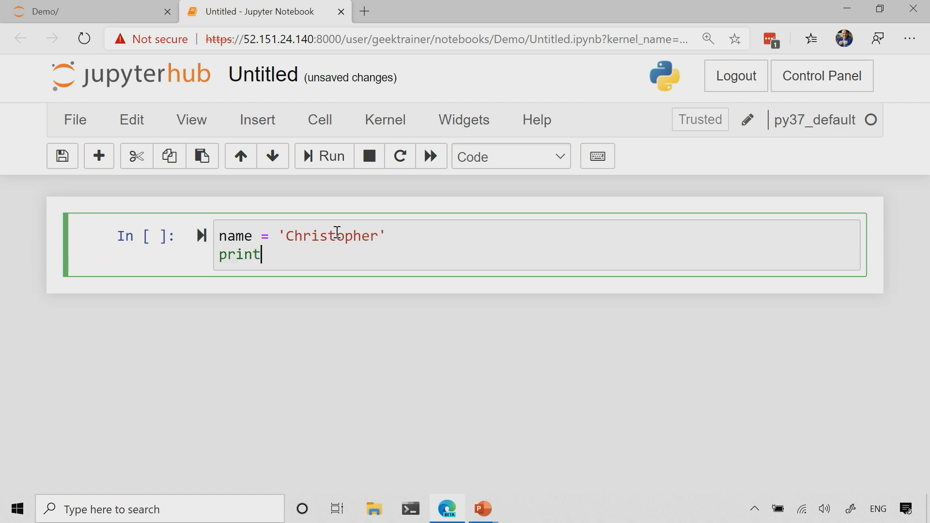
text((name))
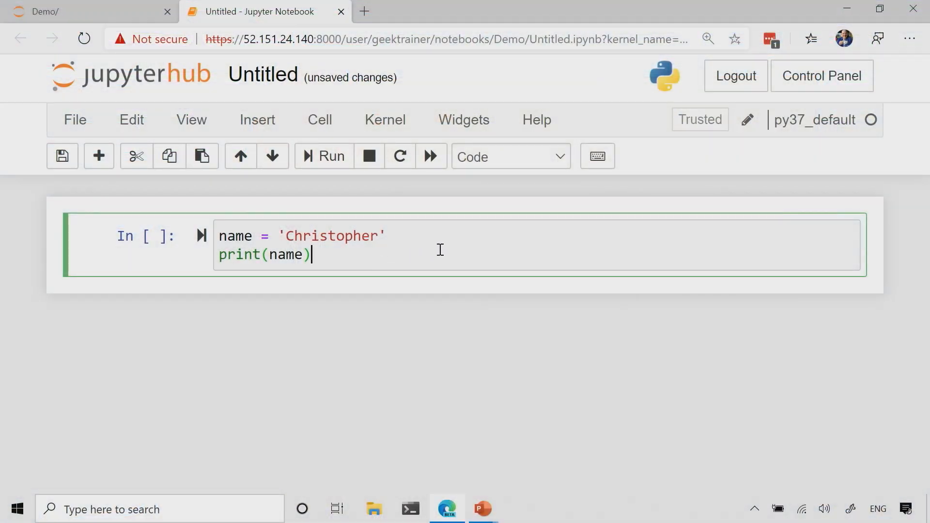
click(324, 156)
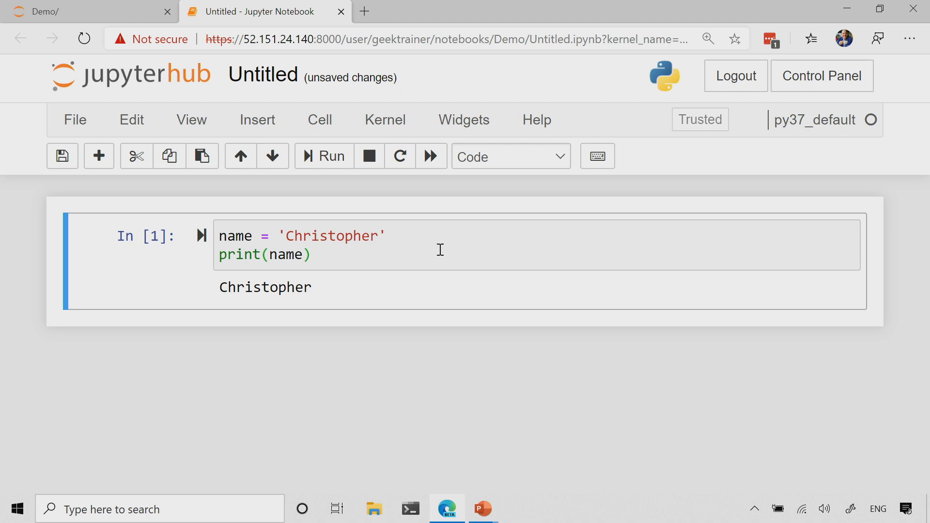
Step: Output name as 'Christopher', then begin typing the list ['Christopher', 'Sus…'] in a new cell
click(388, 236)
text(name)
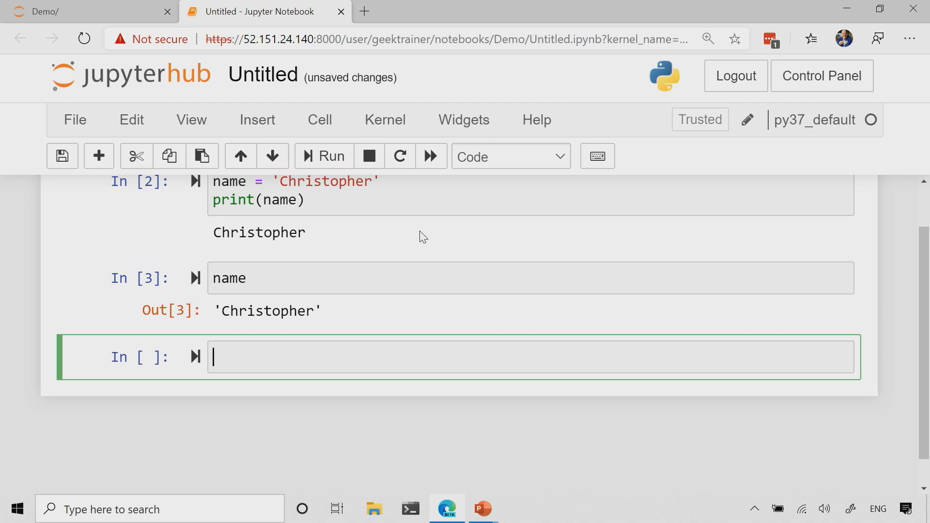
text([])
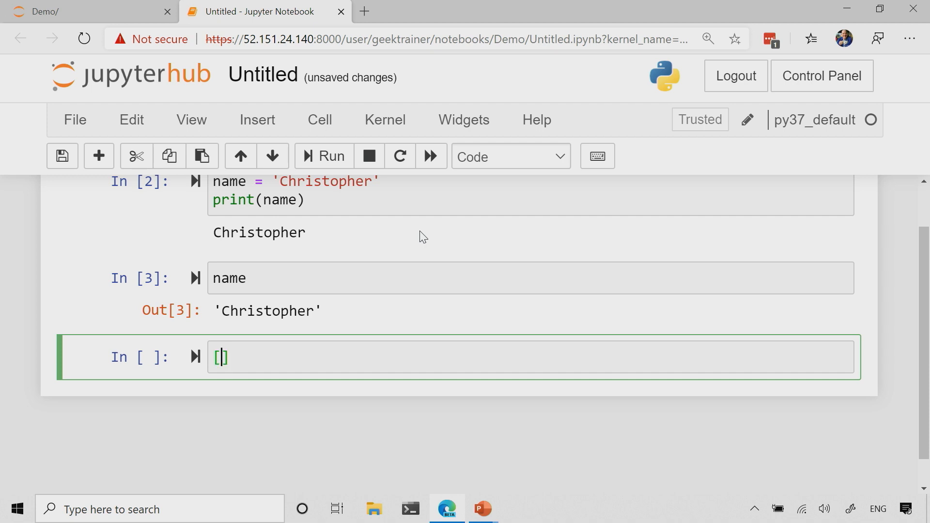
text(')
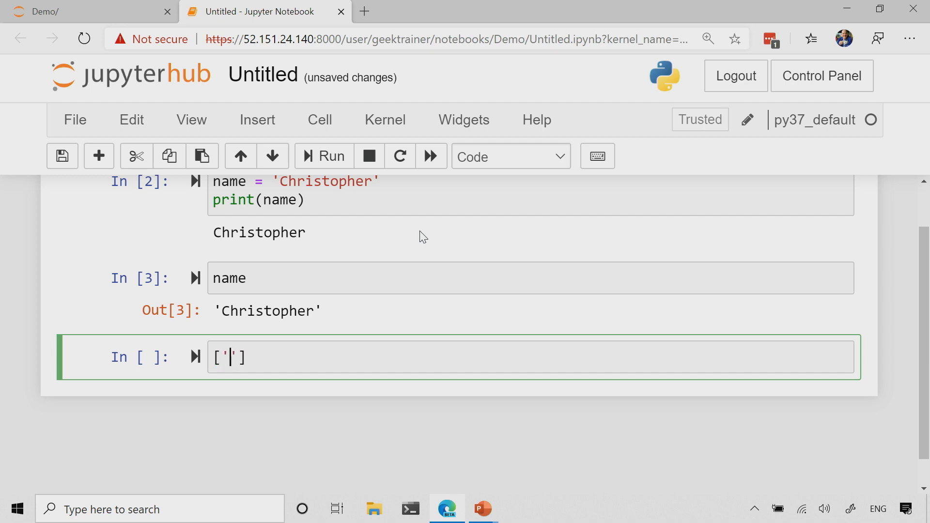
text(Christopher',)
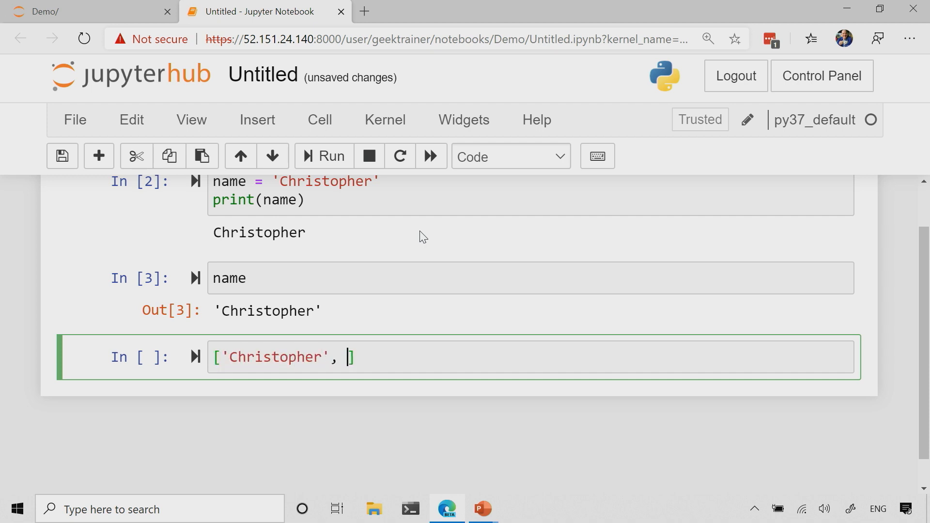
text('')
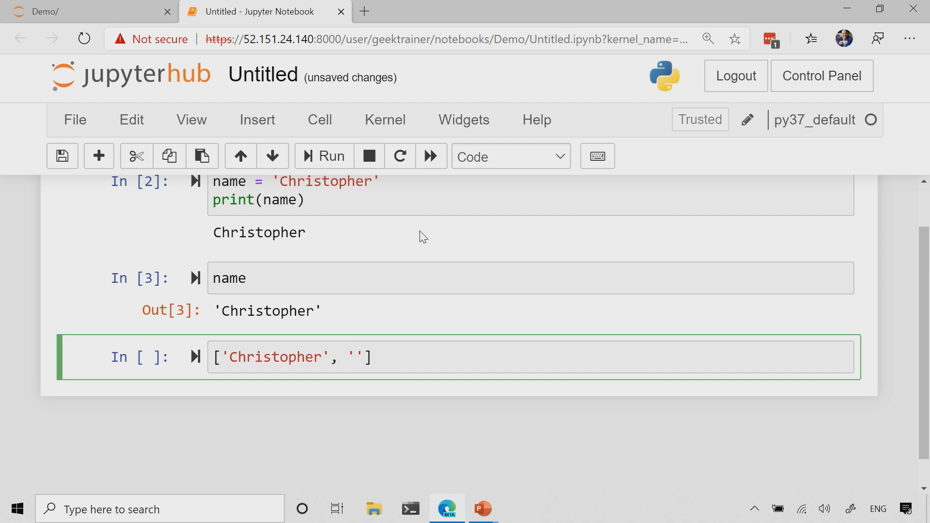
text(Sus)
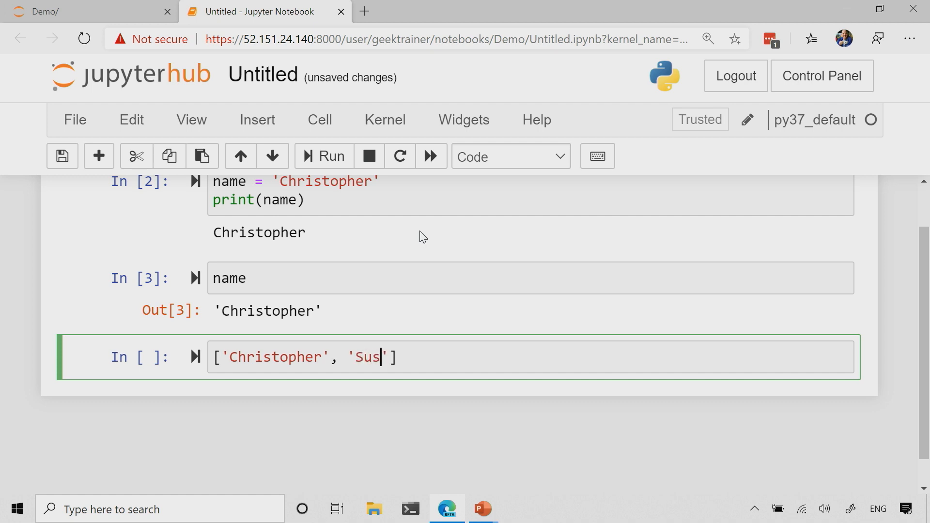